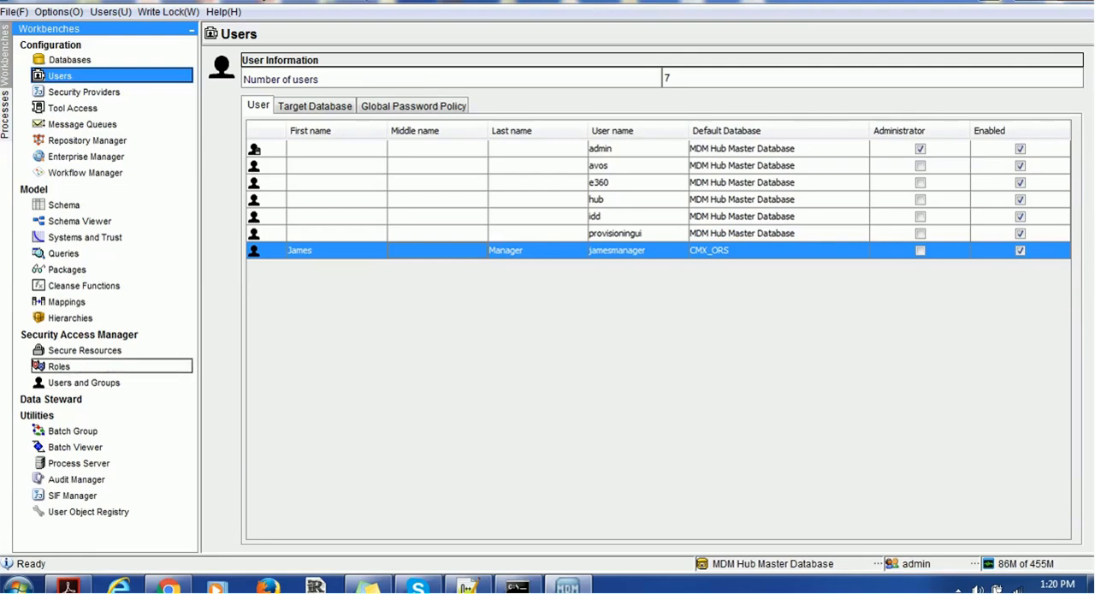
Connect the Roles tool to the CMX_ORS database.
left_click(58, 365)
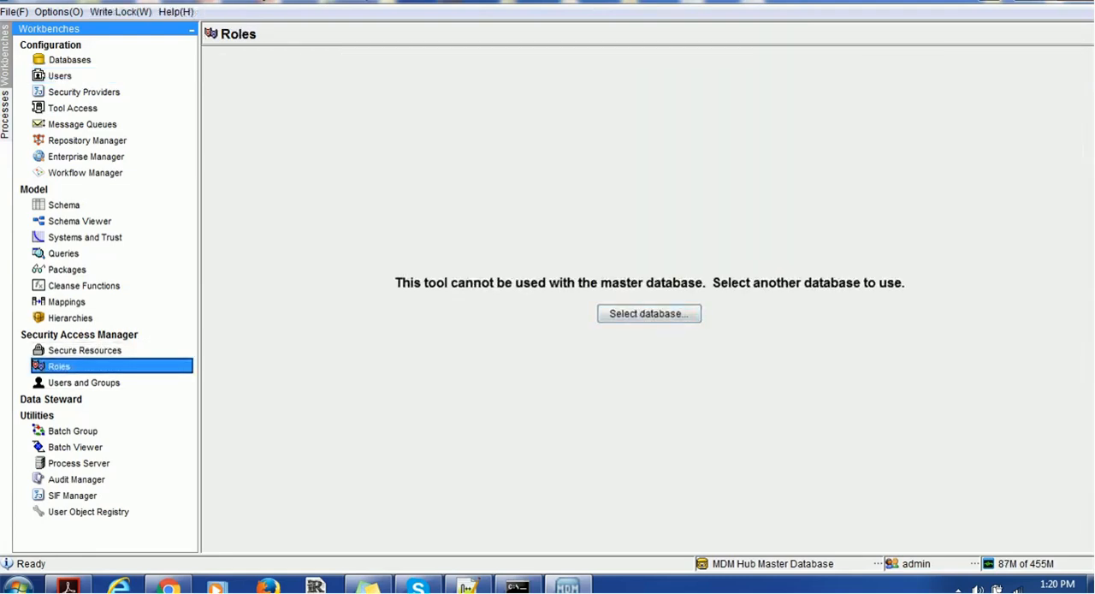
left_click(648, 313)
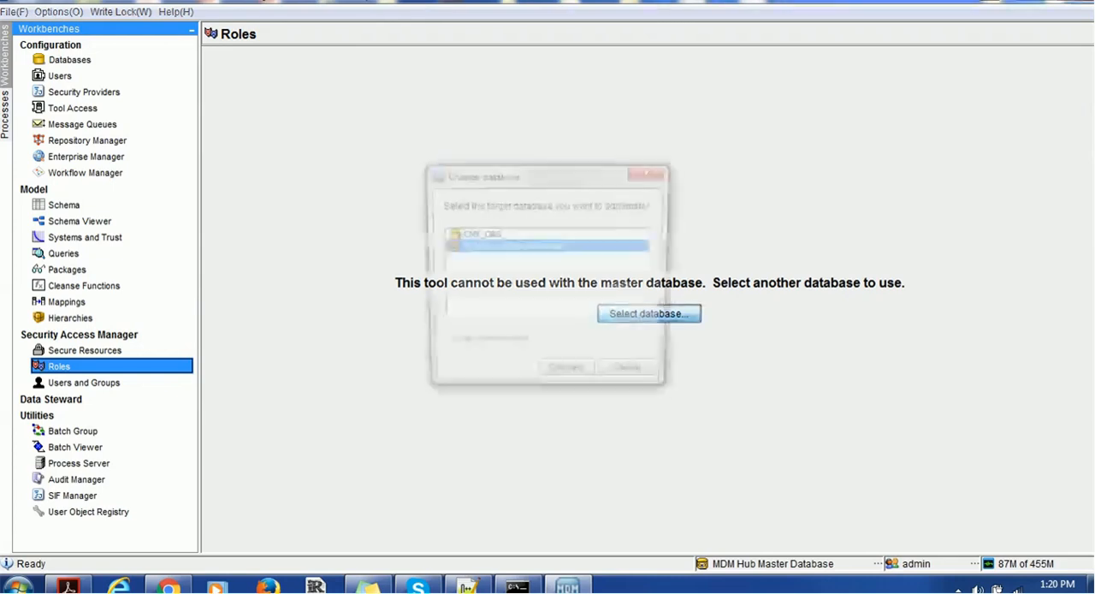
left_click(648, 314)
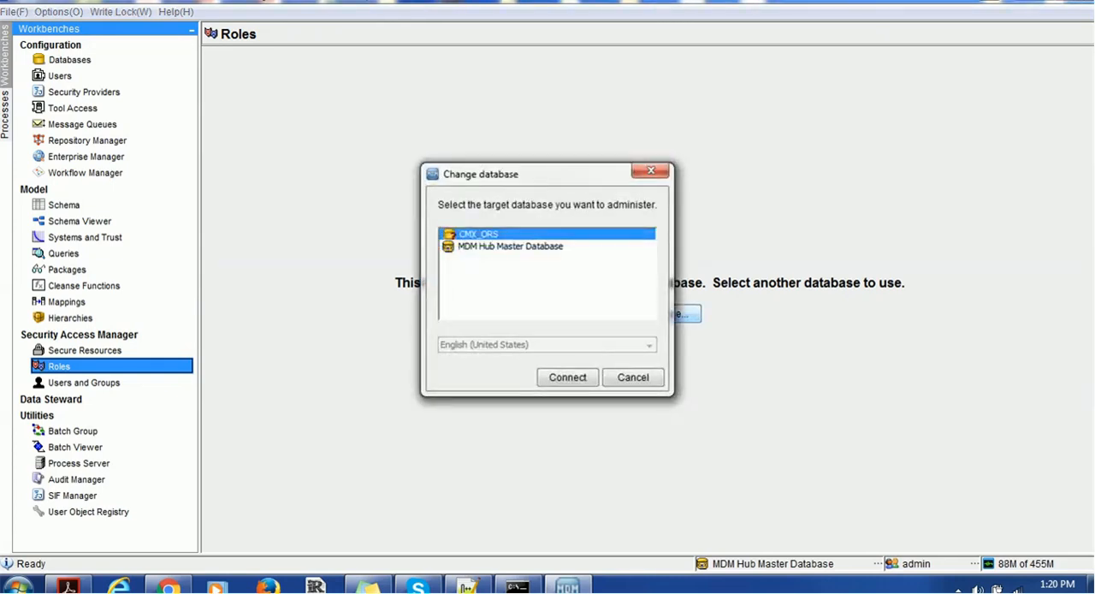
left_click(568, 377)
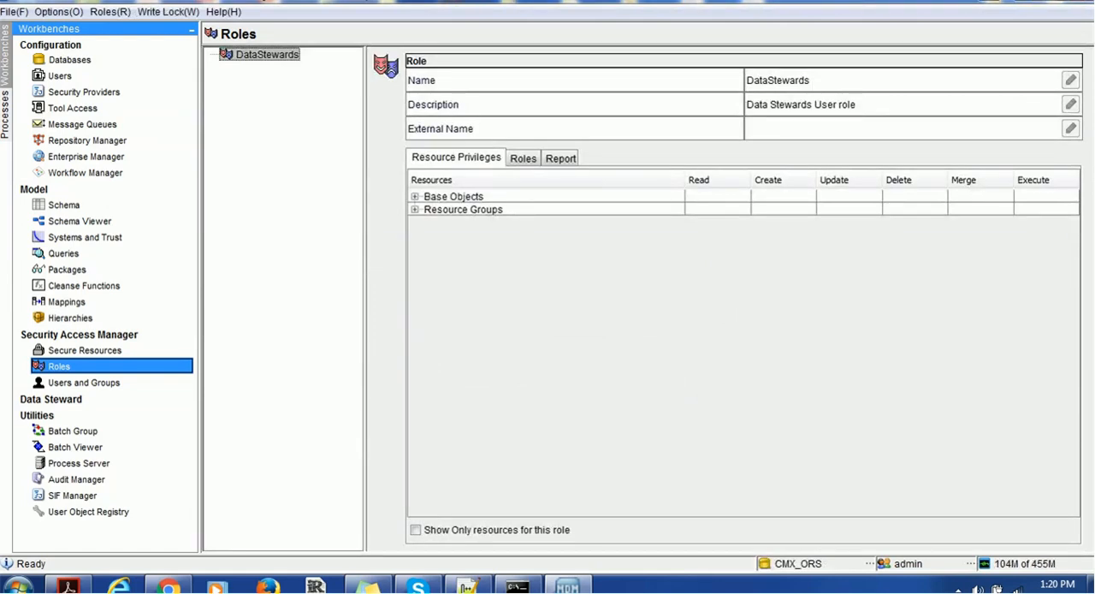
Inspect the DataStewards role's Base Objects and Resource Groups, then view Users and Groups.
left_click(414, 196)
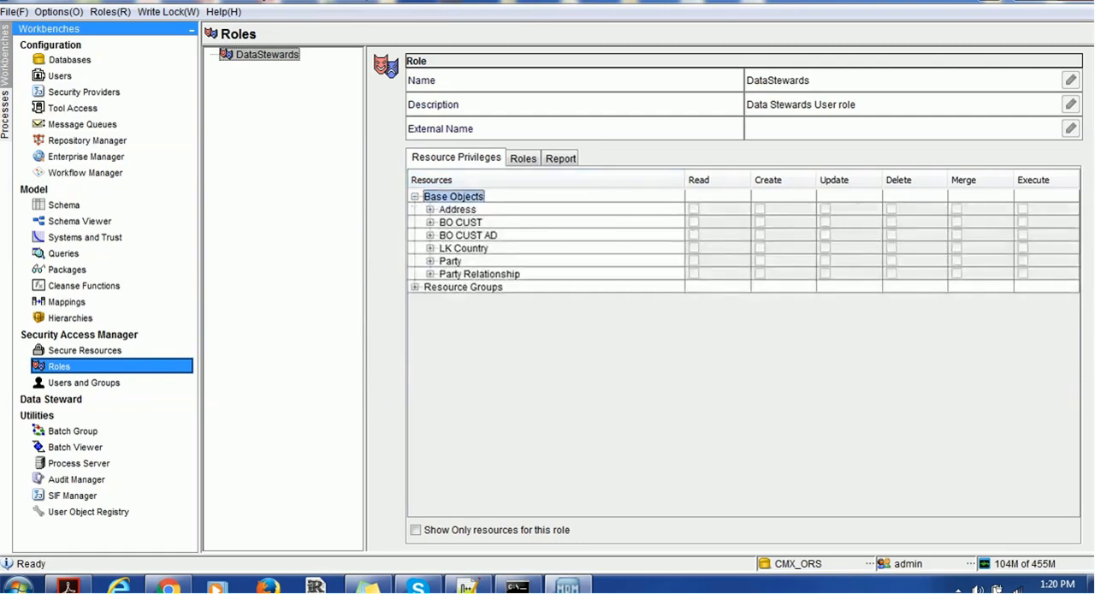
left_click(463, 287)
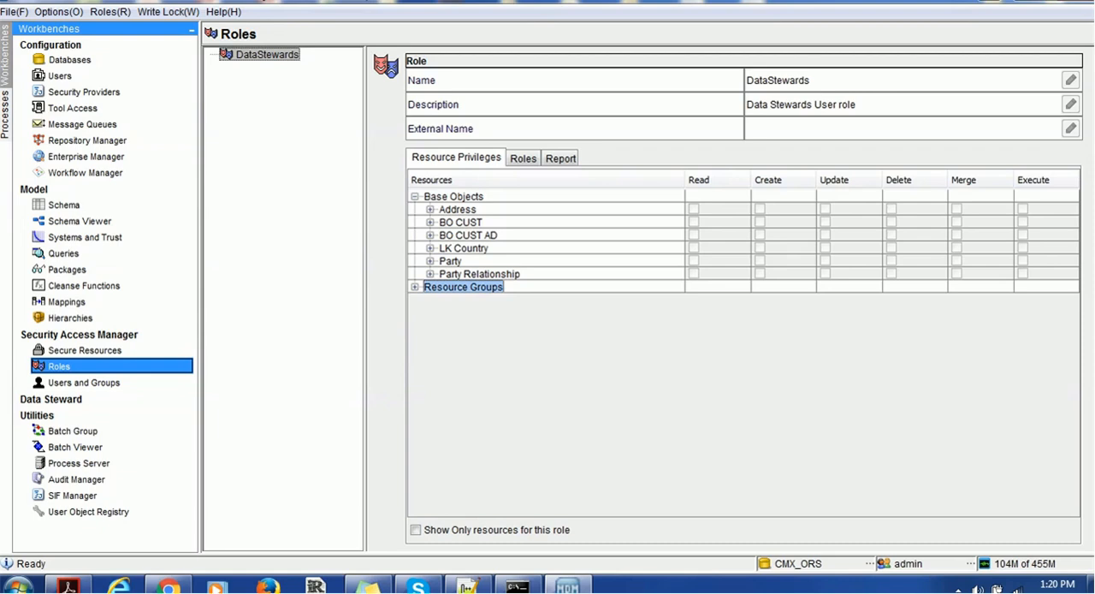
left_click(415, 287)
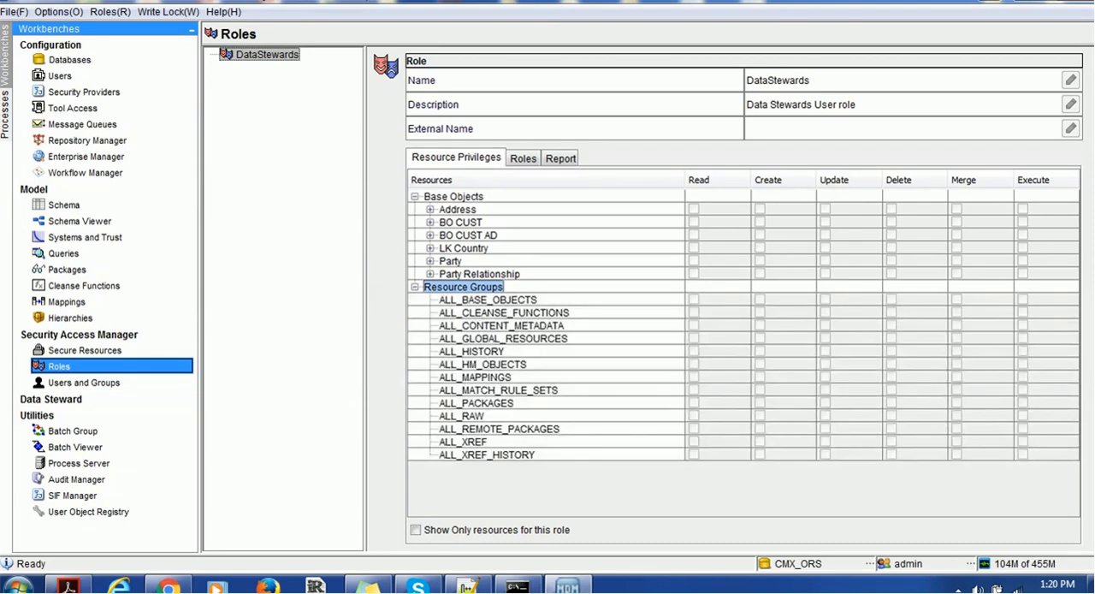
left_click(84, 382)
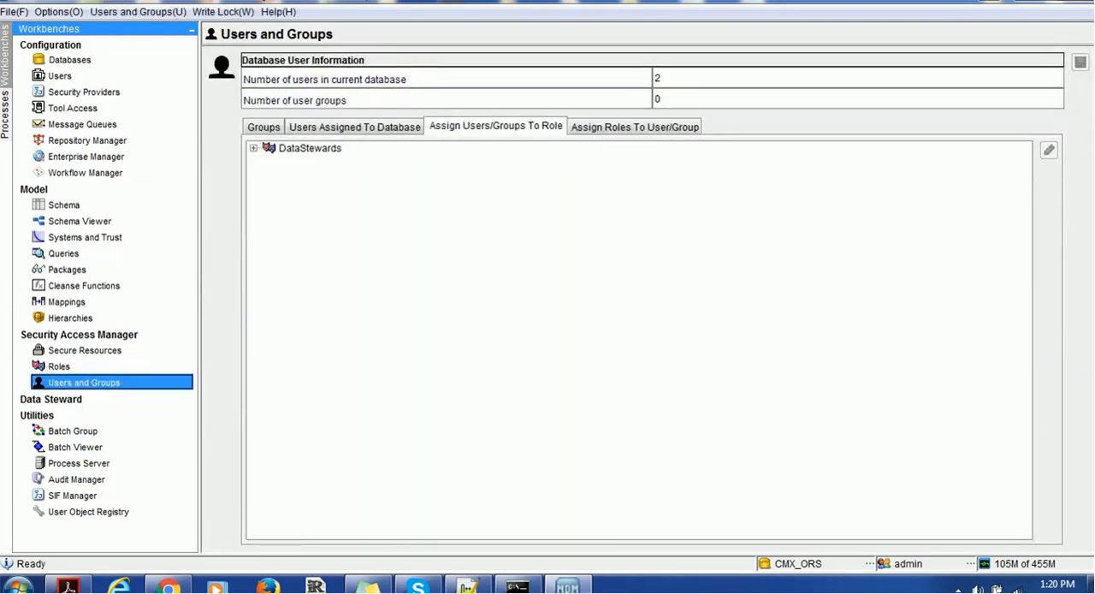
Switch to the ActiveVOS Console's Identity Service page showing the failed admin test.
left_click(253, 147)
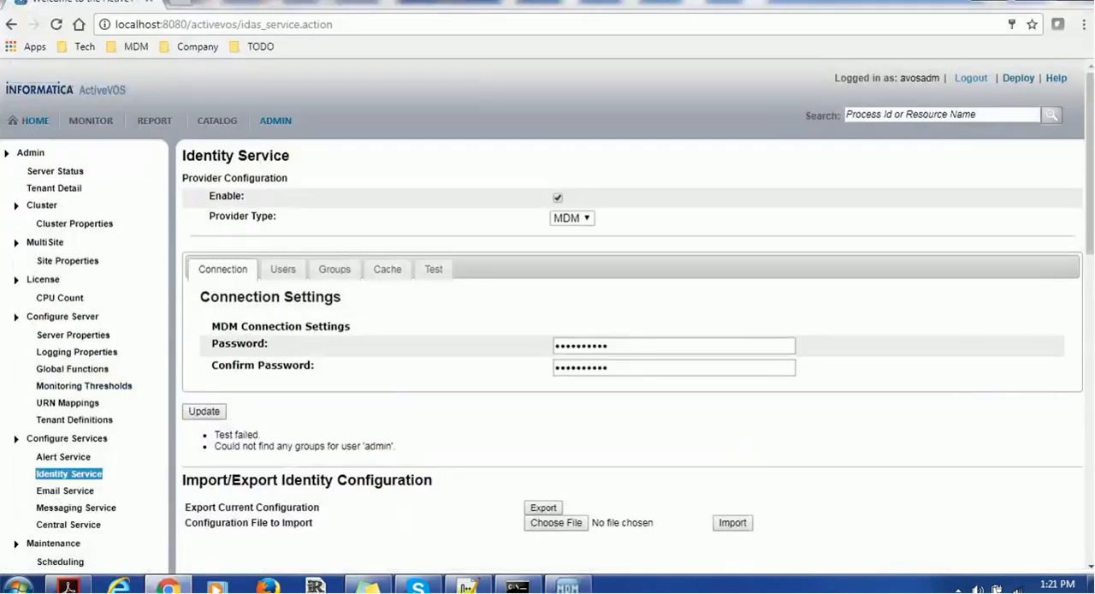
Log out of ActiveVOS, log back in as admin, and open Administration.
left_click(970, 78)
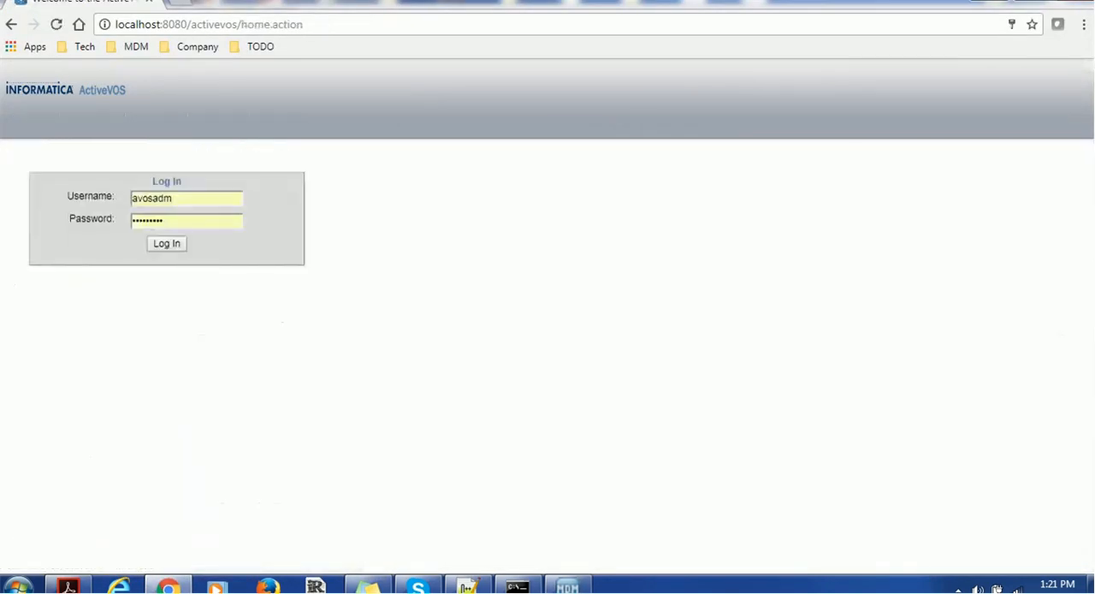
left_click(166, 243)
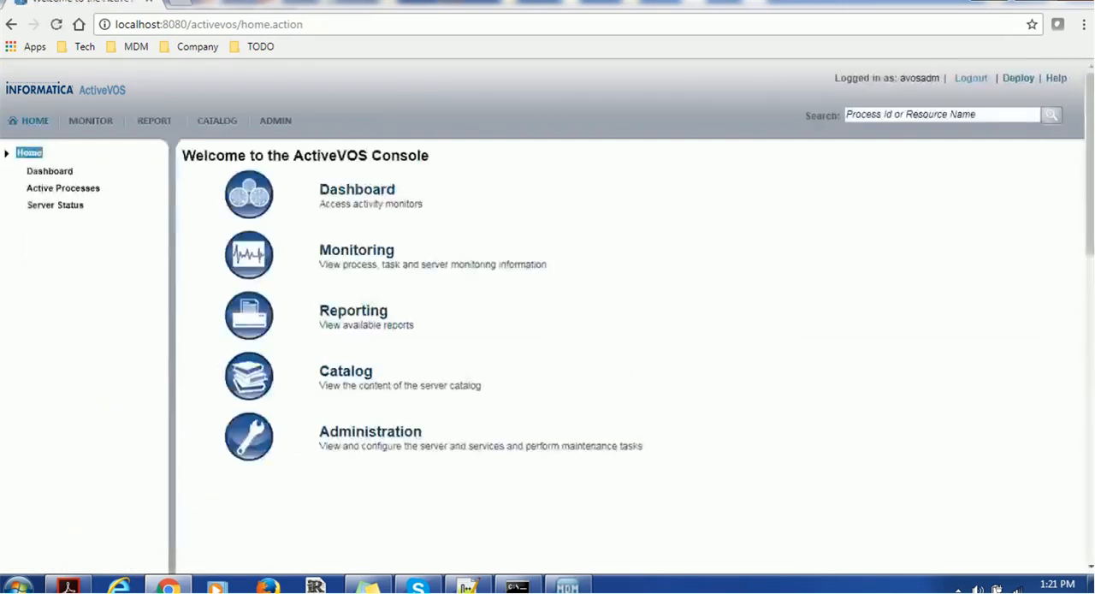
mouse_move(369, 431)
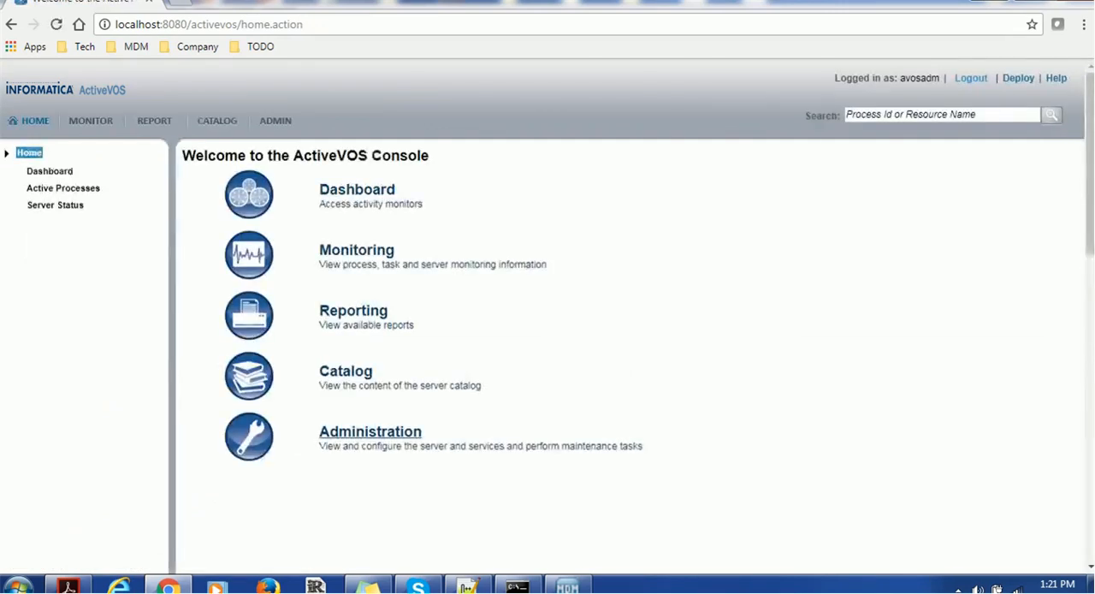
left_click(370, 431)
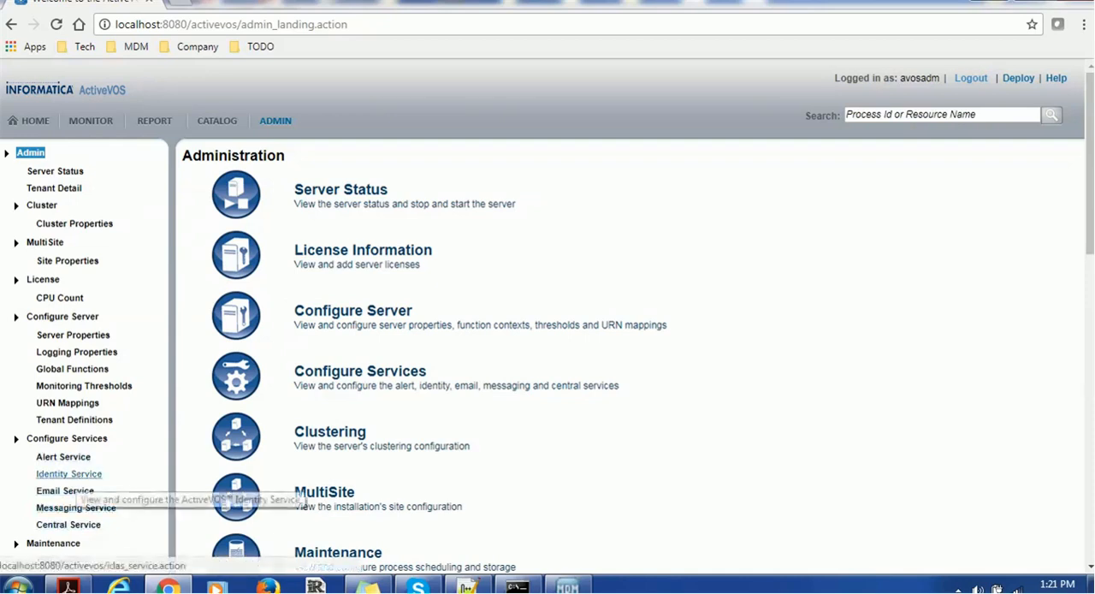
Keep MDM as the Identity Service provider and re-enter the confirmed connection password.
left_click(69, 473)
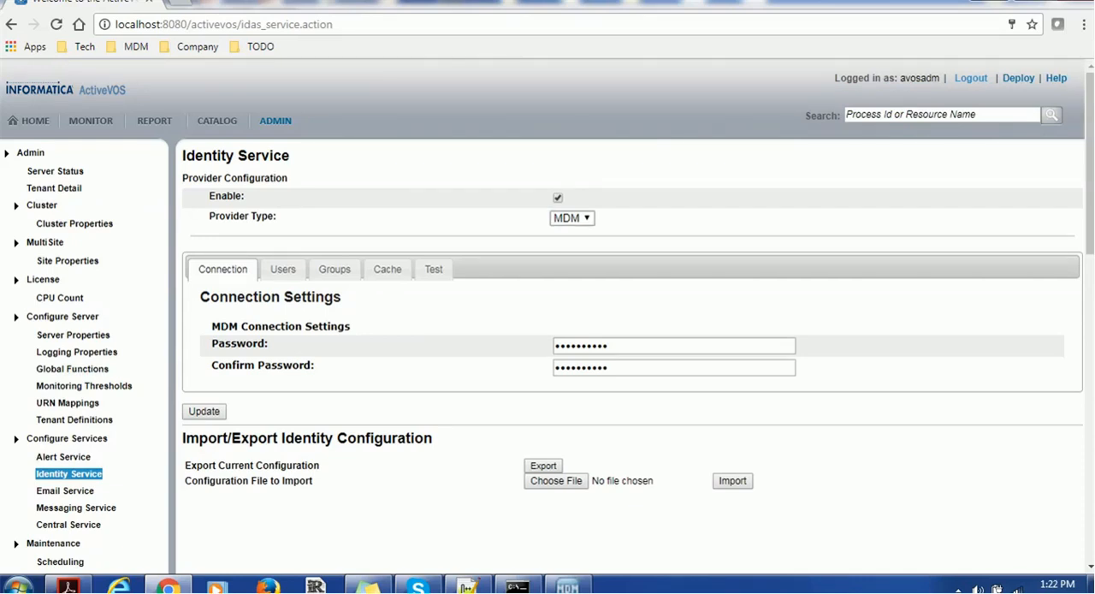
left_click(571, 217)
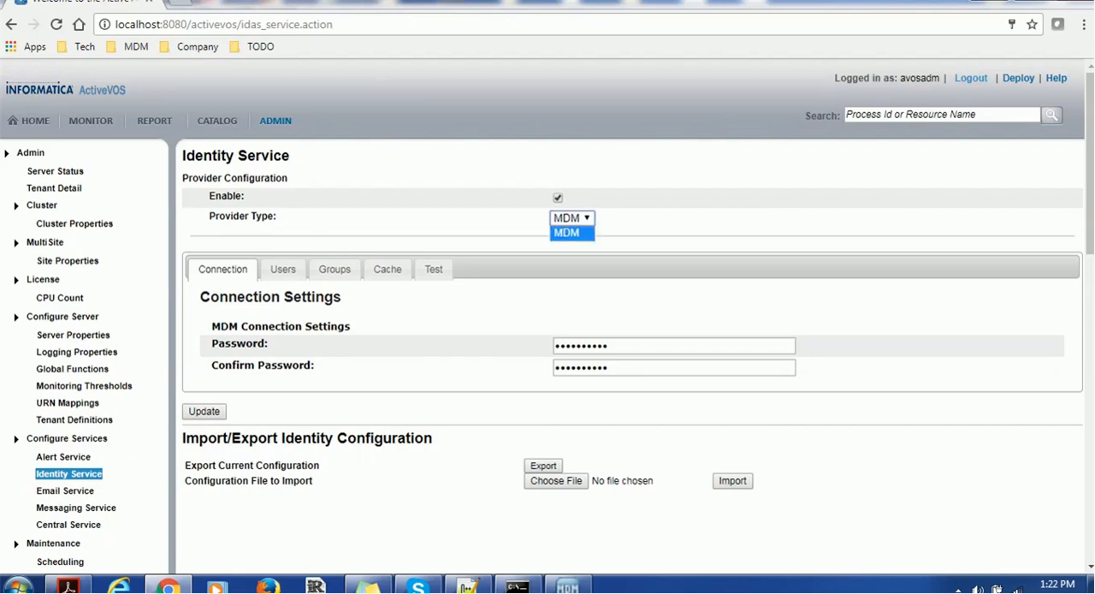
left_click(570, 217)
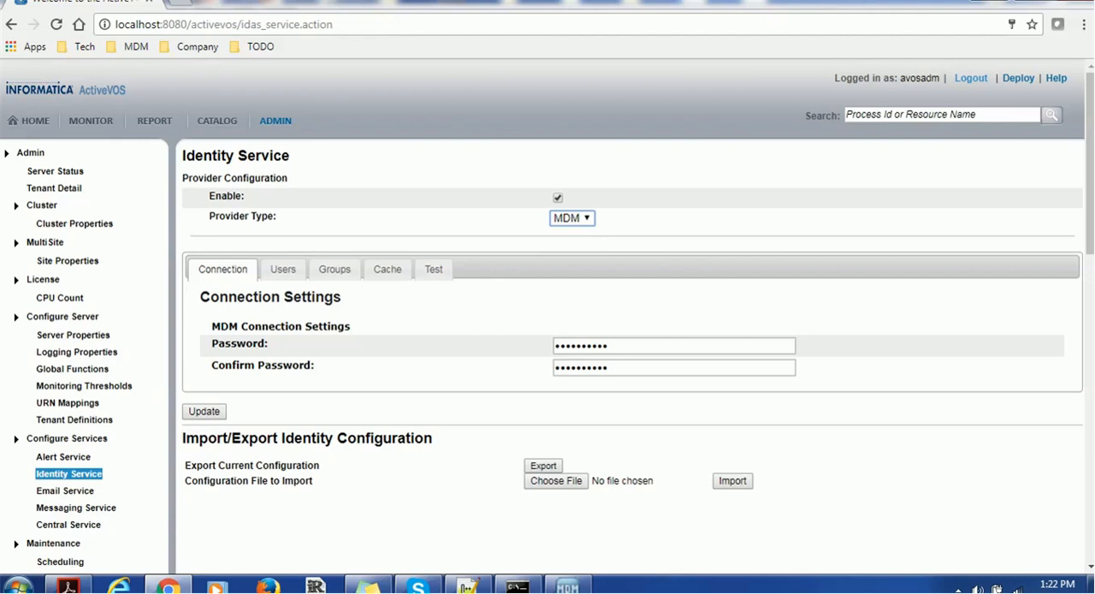
left_click(674, 344)
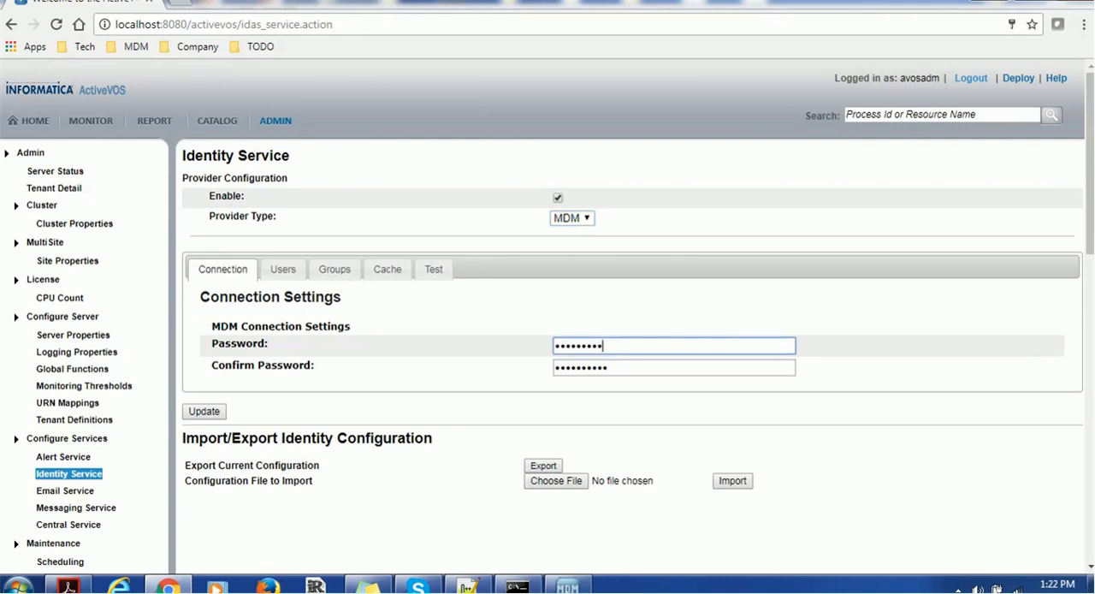
left_click(673, 344)
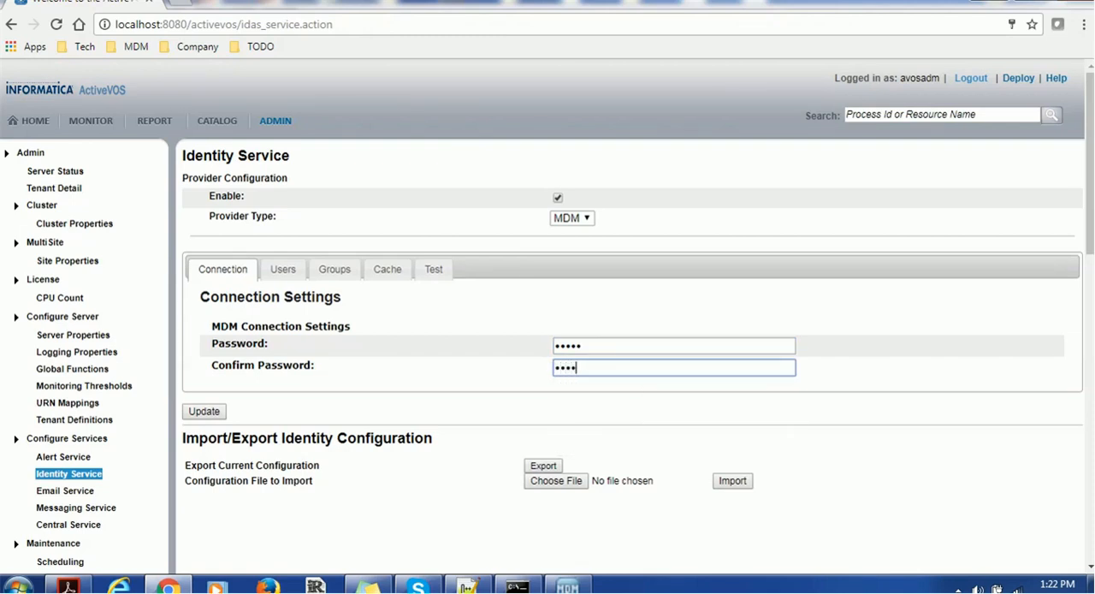
type("•")
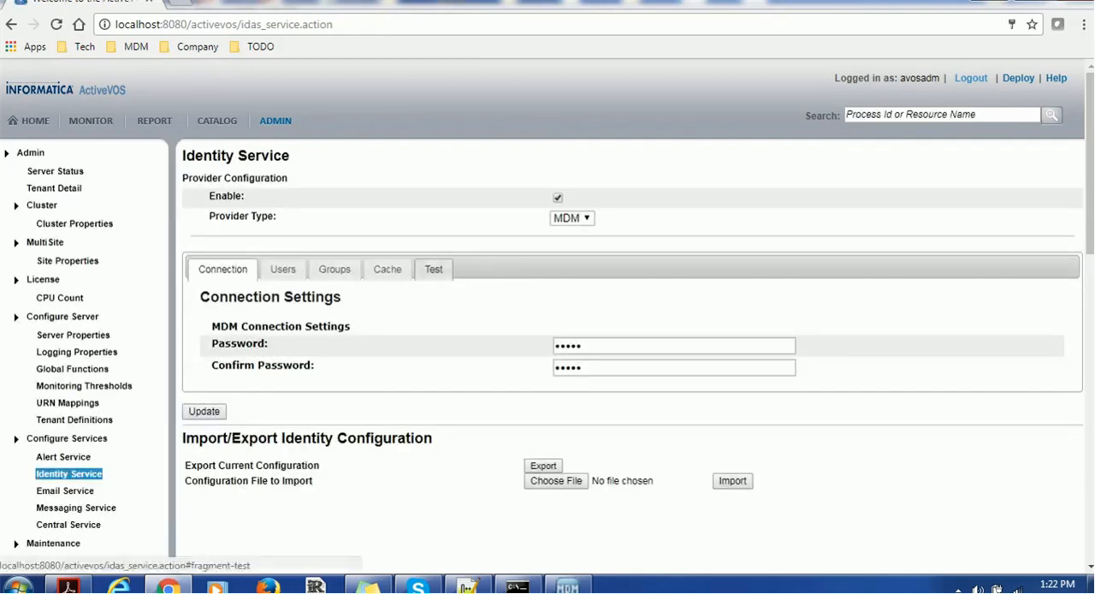
left_click(433, 269)
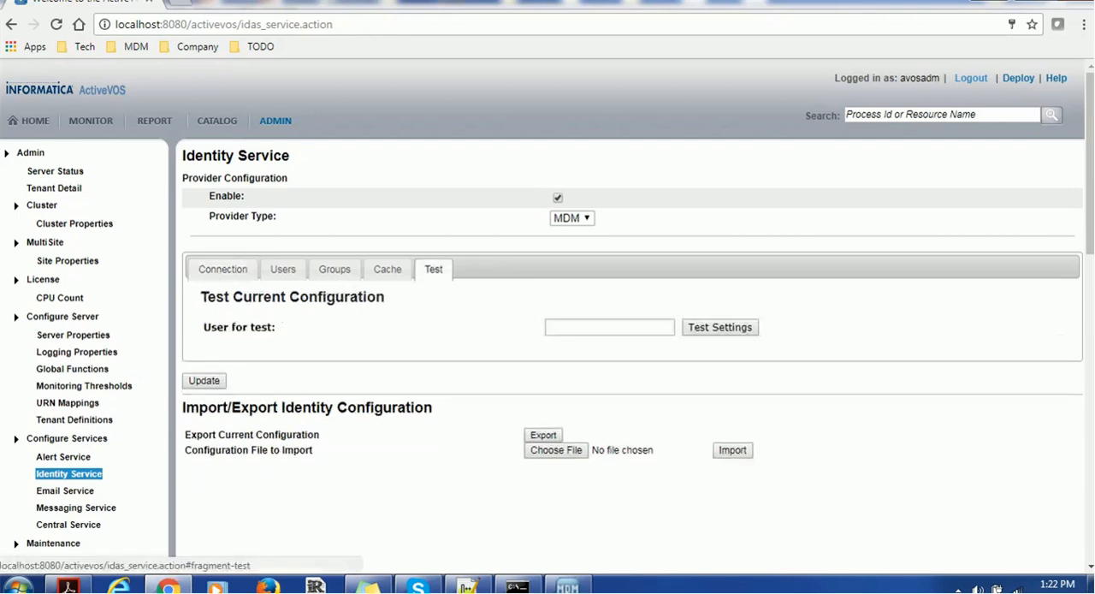
Connect Hub Console Users to the master database, then test Identity Service with admin.
left_click(609, 327)
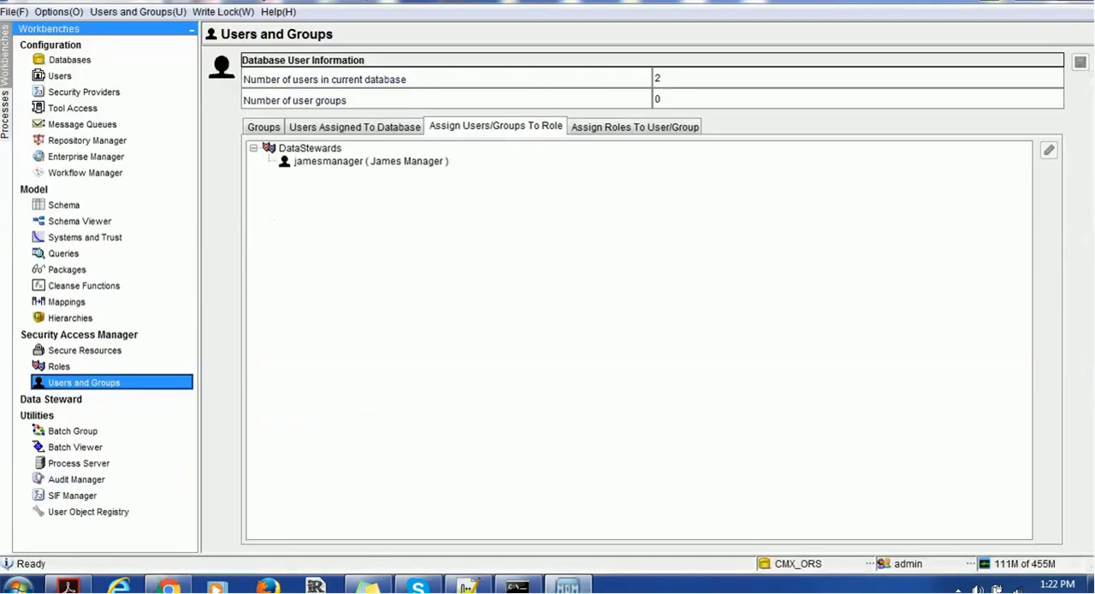
left_click(59, 76)
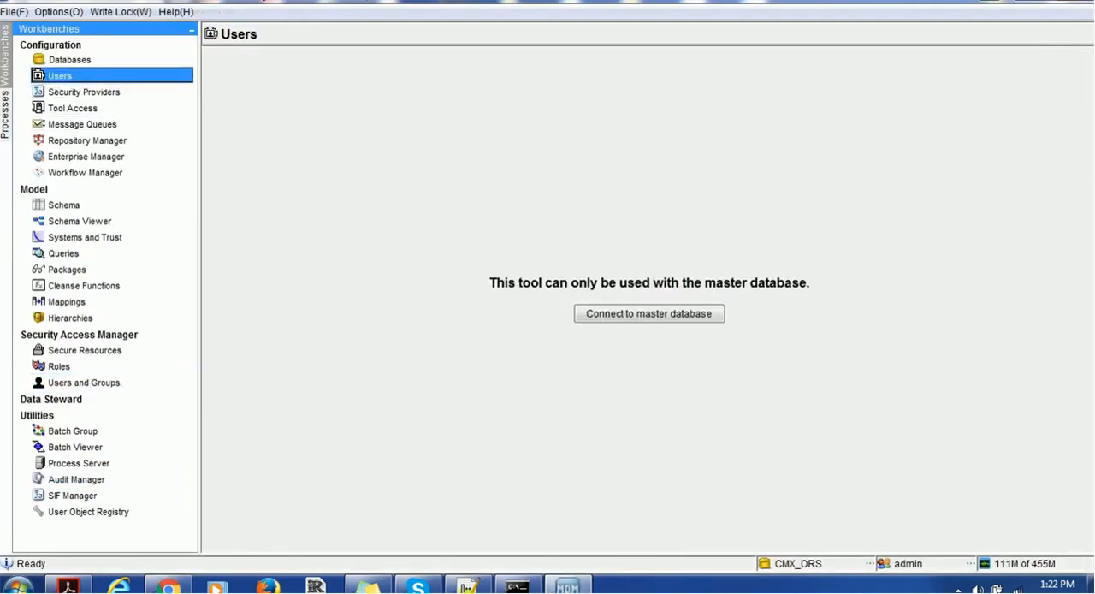
left_click(648, 313)
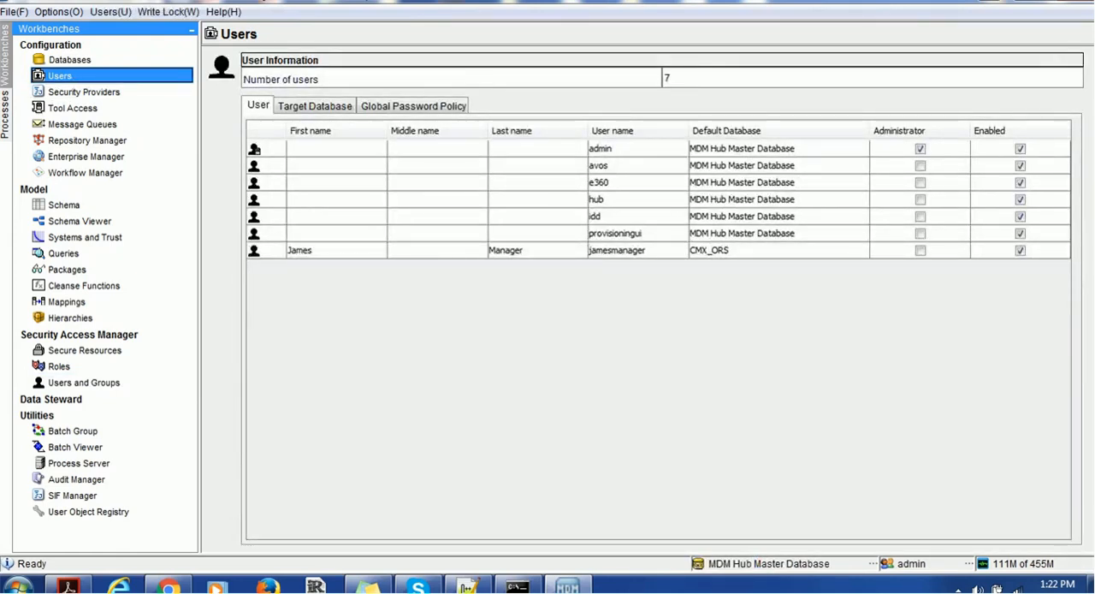
left_click(725, 130)
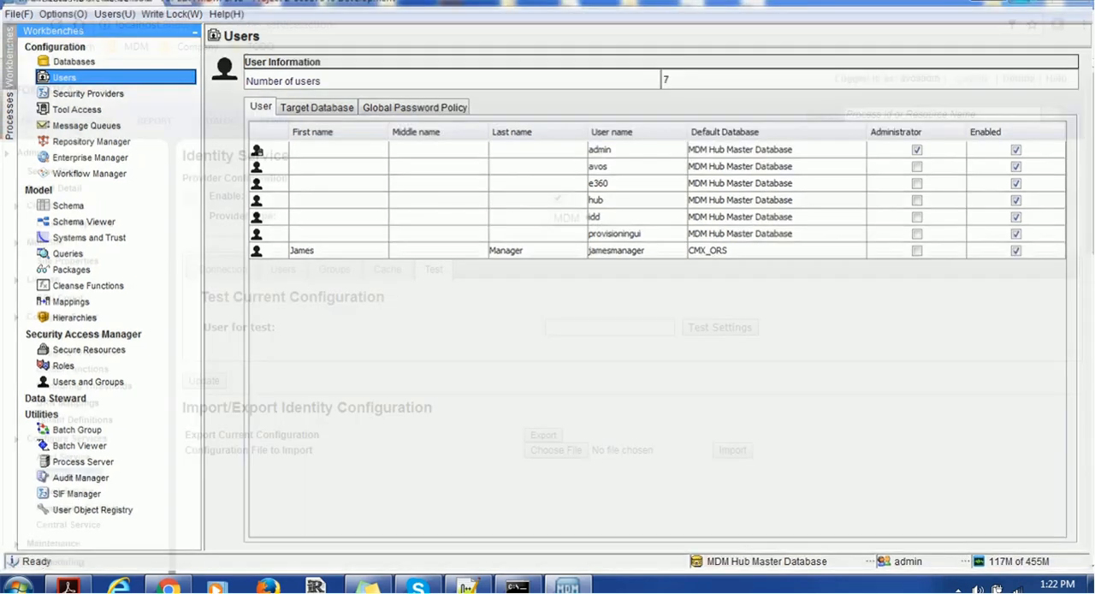
type("ad")
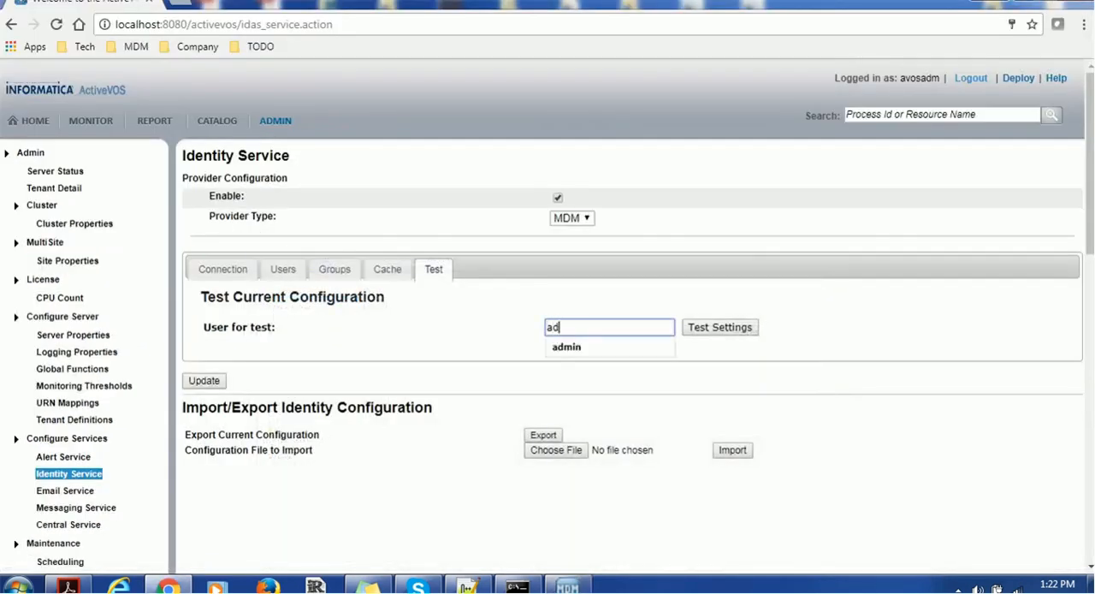
left_click(566, 346)
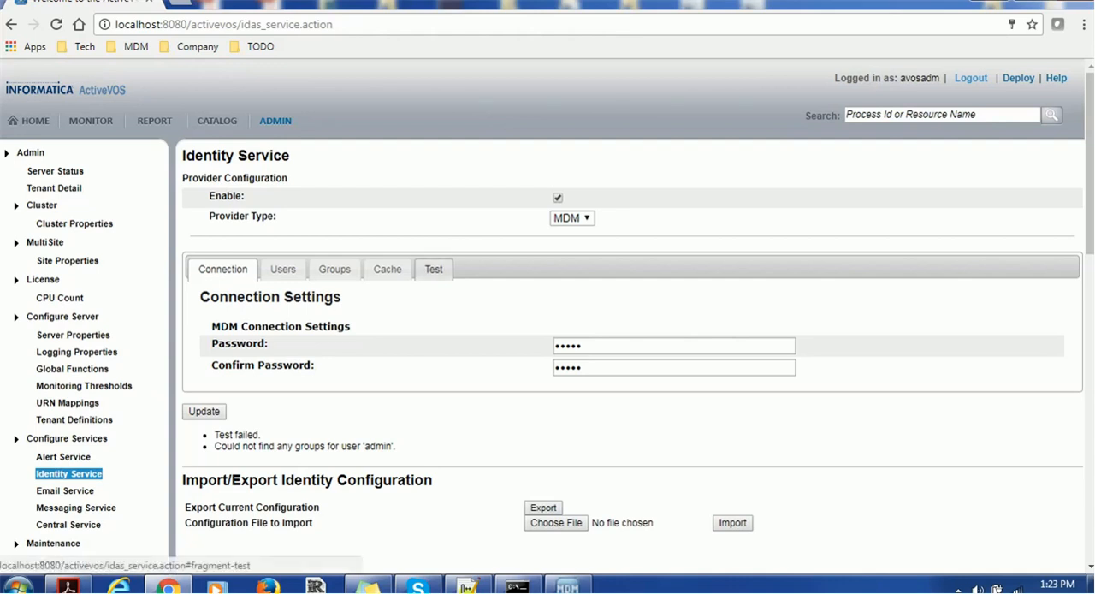
Rerun the Identity Service test with user idd, which also finds no groups.
left_click(433, 269)
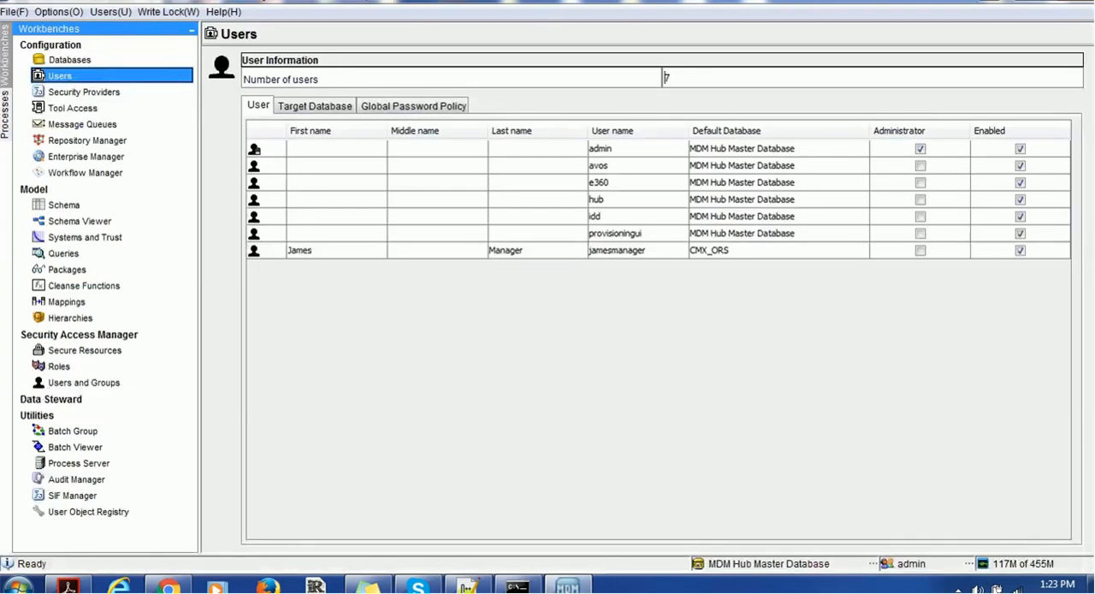
left_click(599, 216)
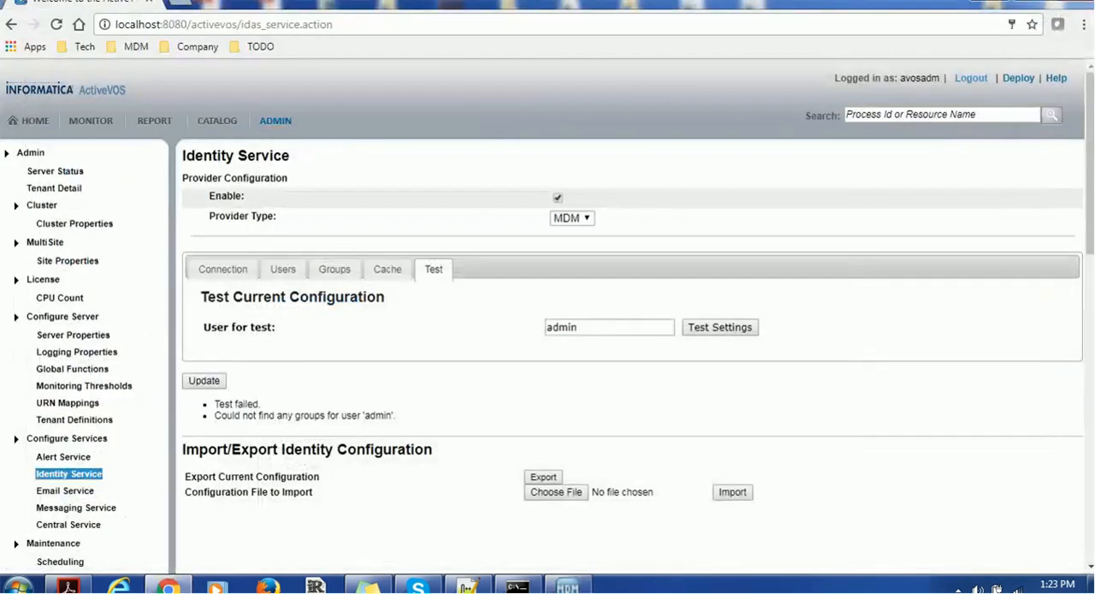
type("icd")
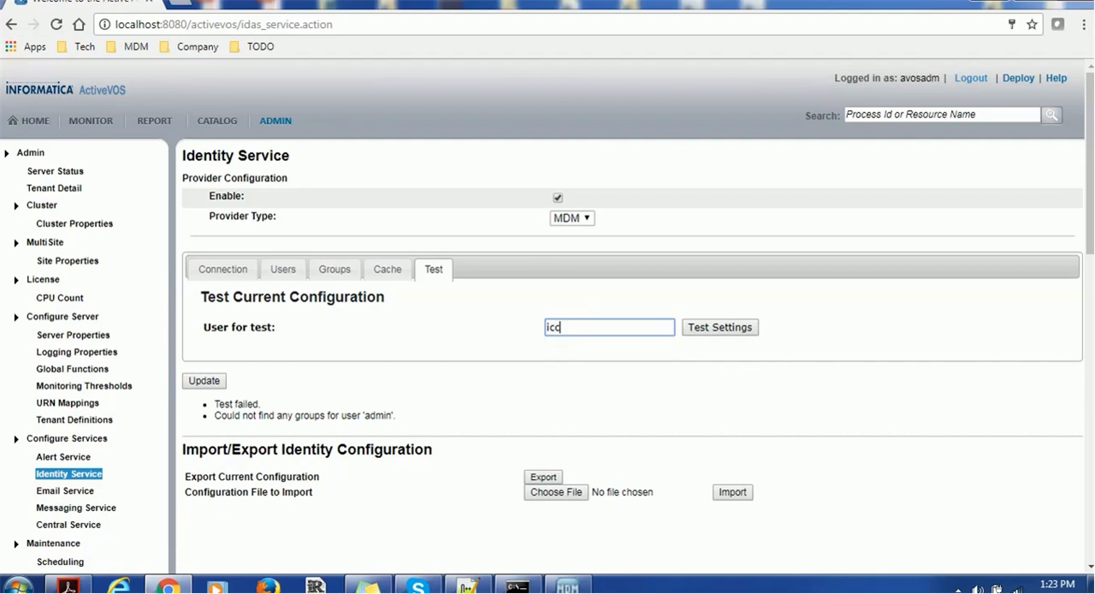
type("idd")
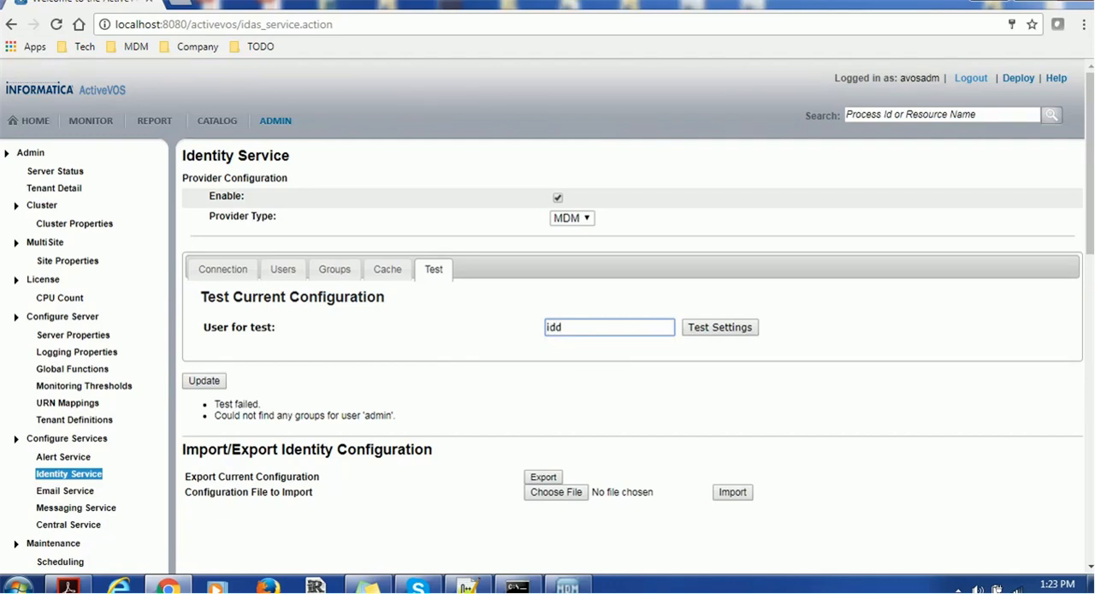
left_click(222, 269)
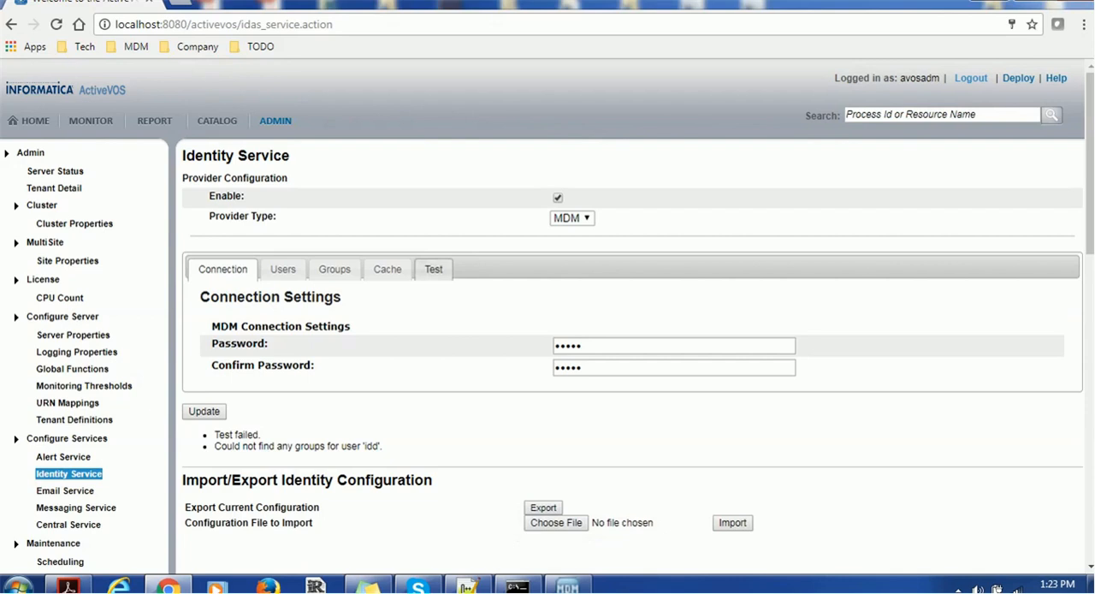
Test the Identity Service successfully with user jamesmanager picked from autocomplete.
left_click(433, 269)
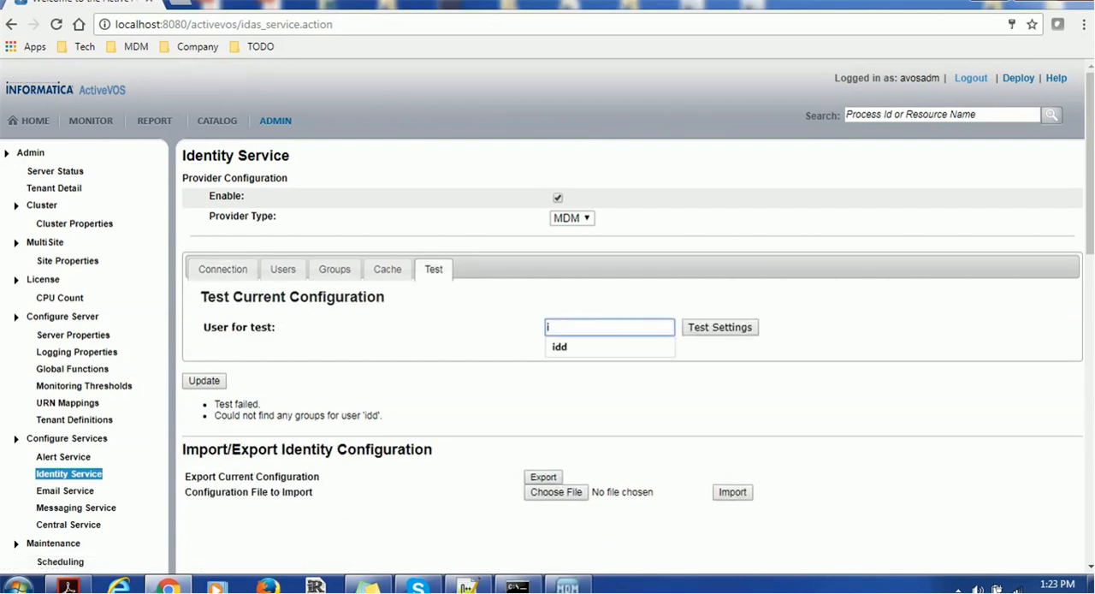
type("jame")
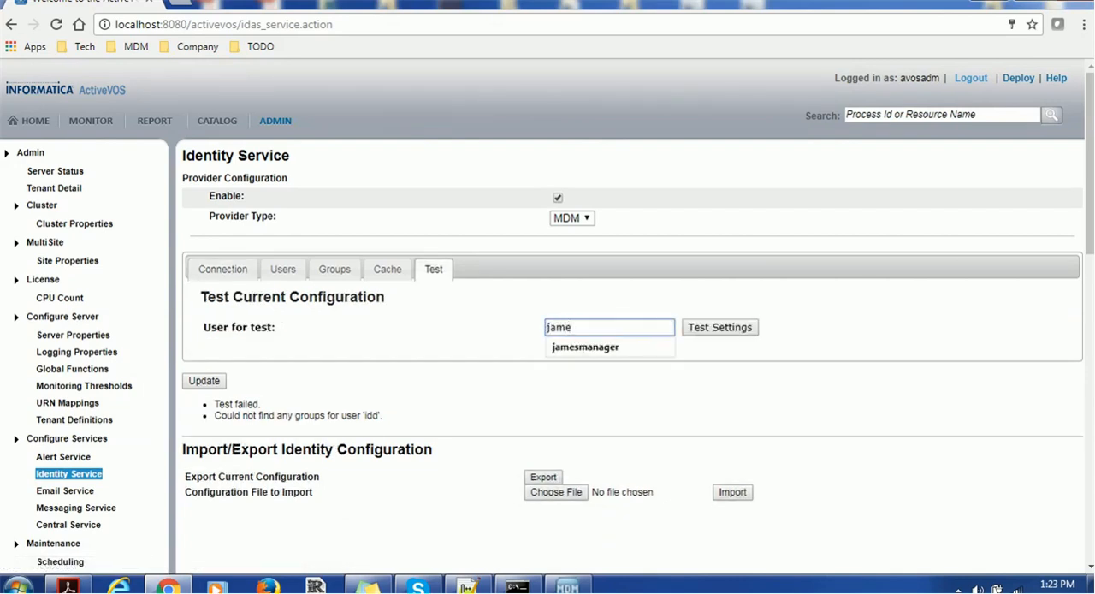
left_click(585, 346)
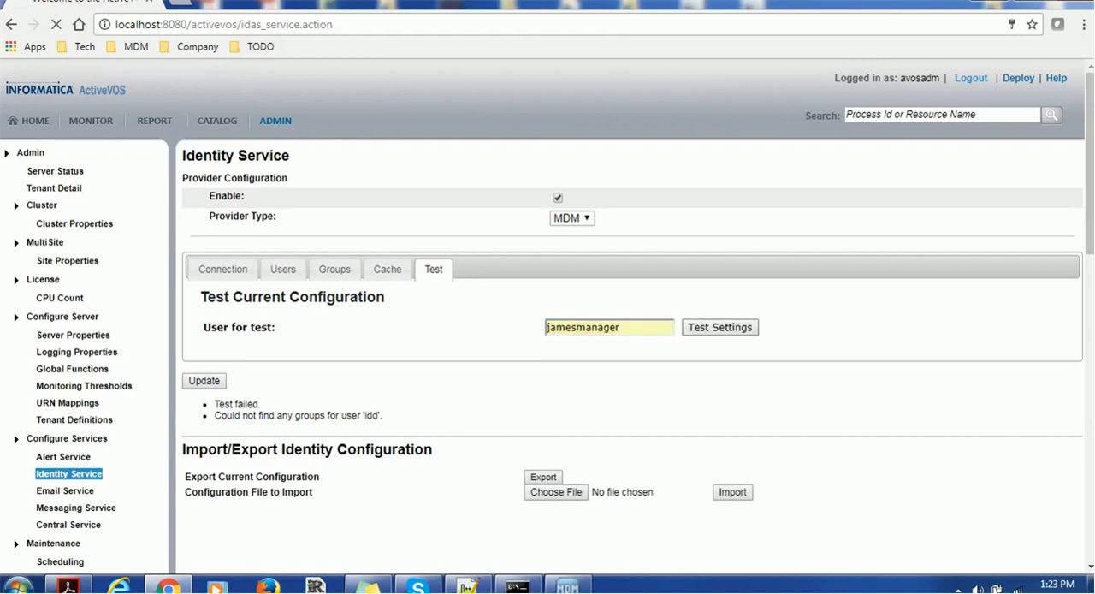
left_click(223, 269)
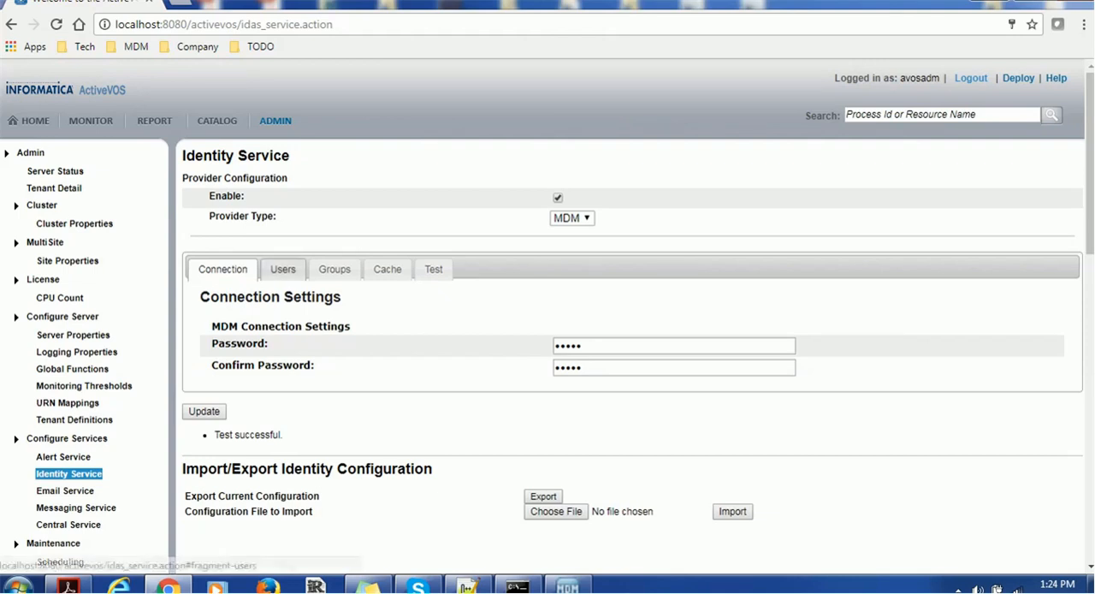
Review the Users, Groups and Cache tabs: cache enabled, 30-minute expiry, size 100.
left_click(282, 269)
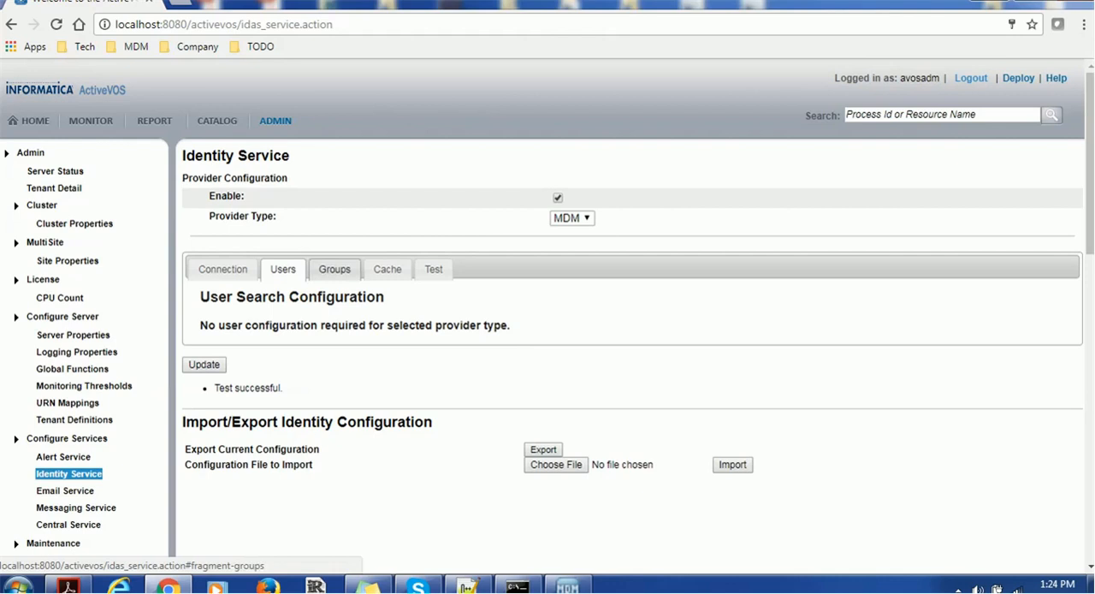
left_click(387, 268)
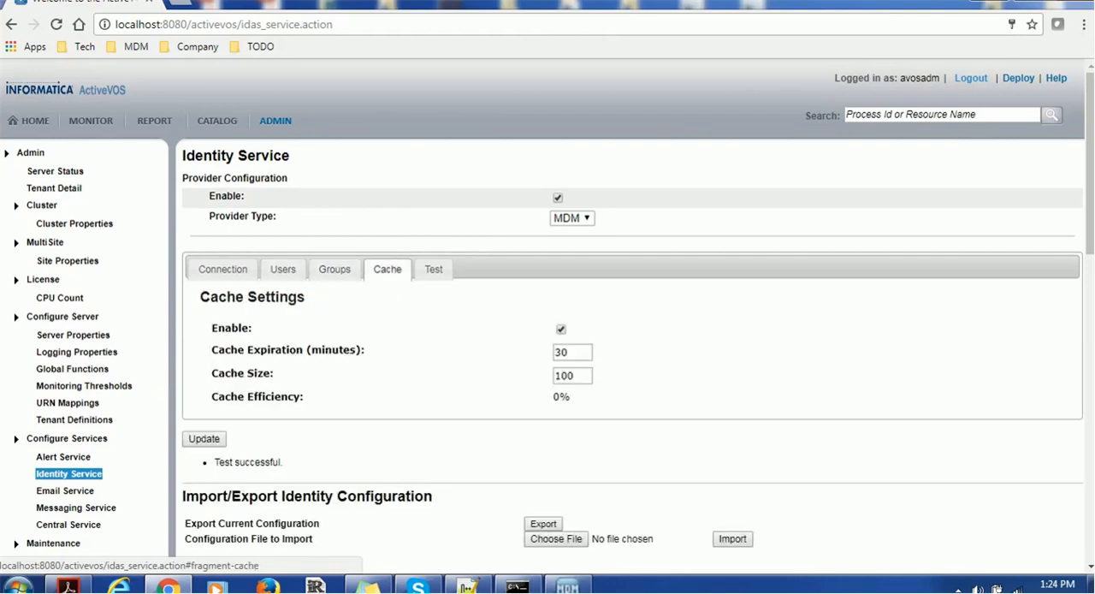
left_click(282, 269)
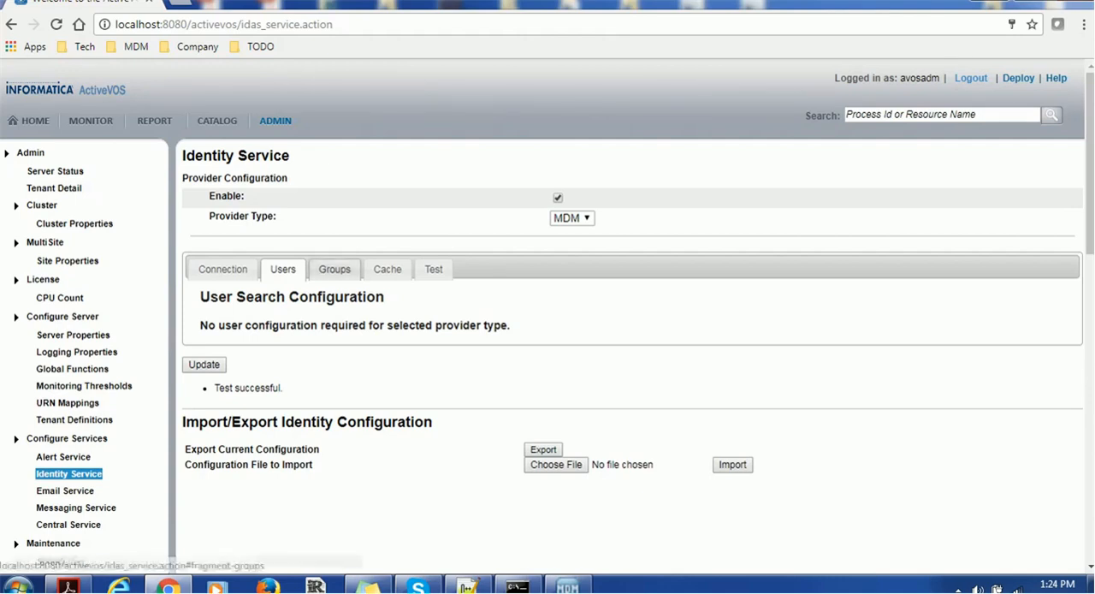
left_click(334, 269)
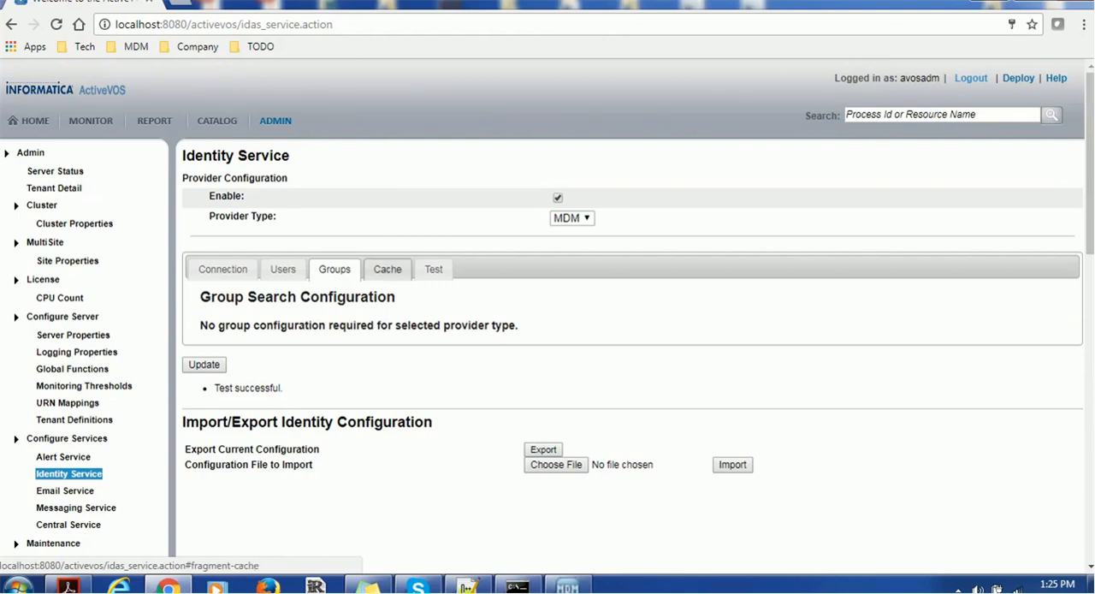
left_click(387, 268)
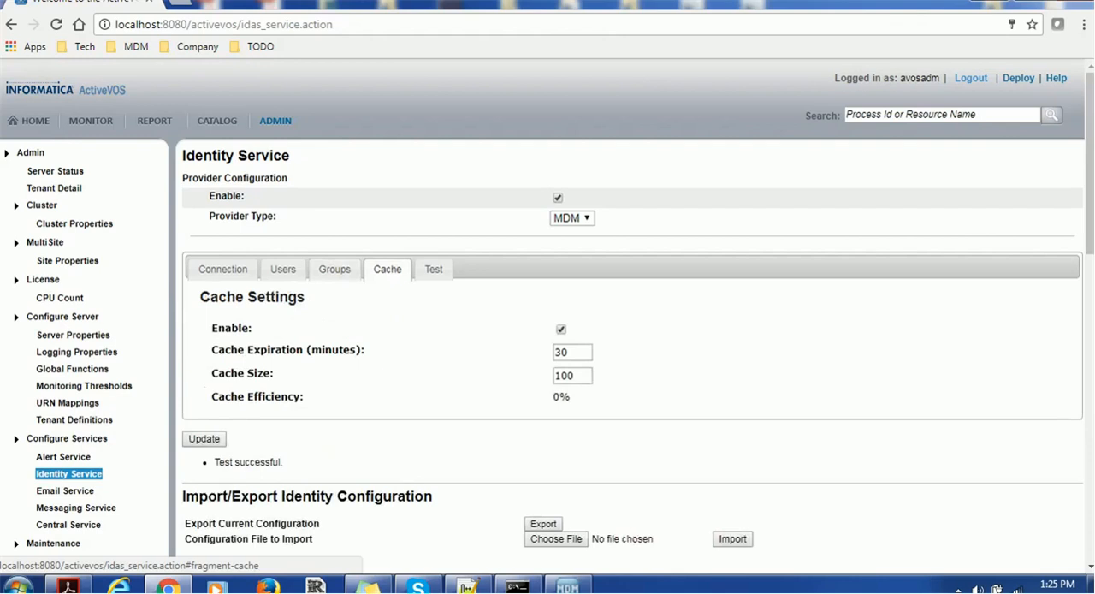